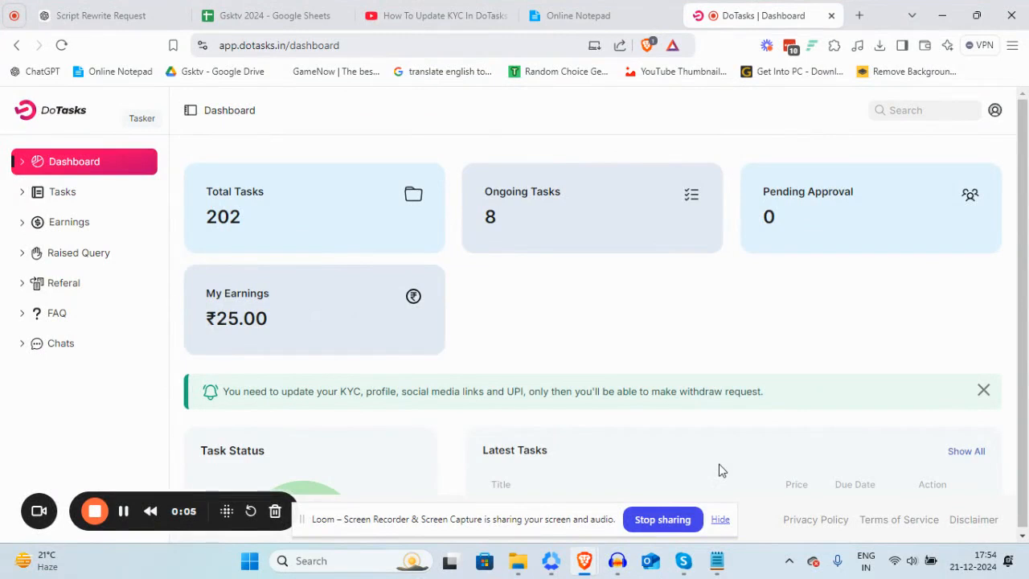
{"action": "mouse_move", "coordinate": [470, 258]}
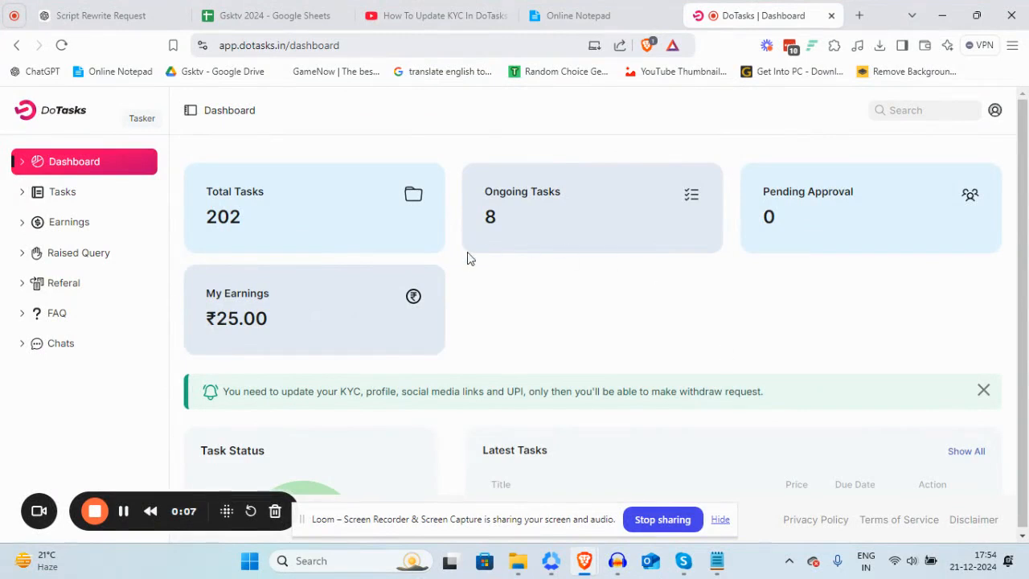
{"action": "mouse_move", "coordinate": [197, 71]}
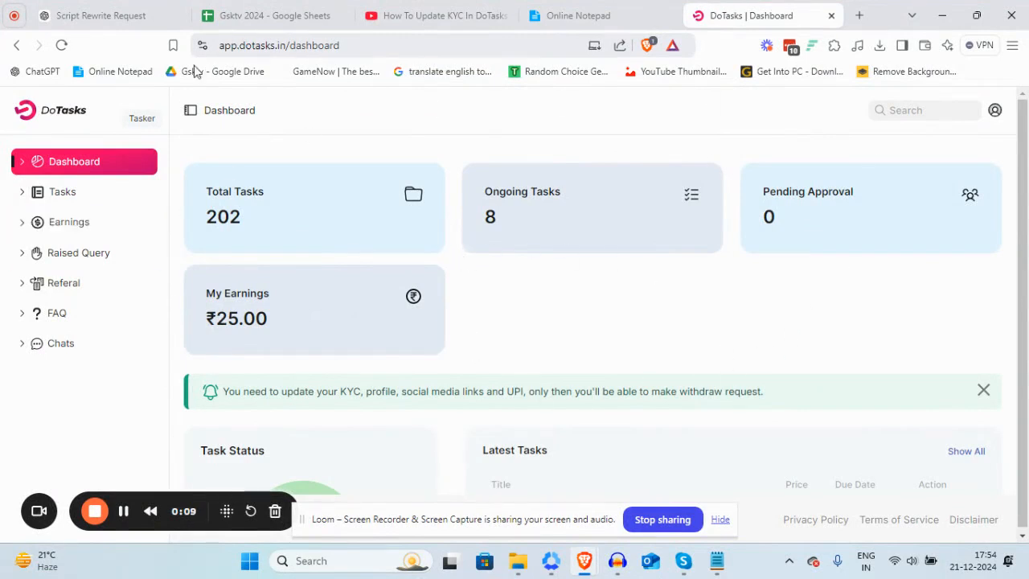
{"action": "mouse_move", "coordinate": [808, 166]}
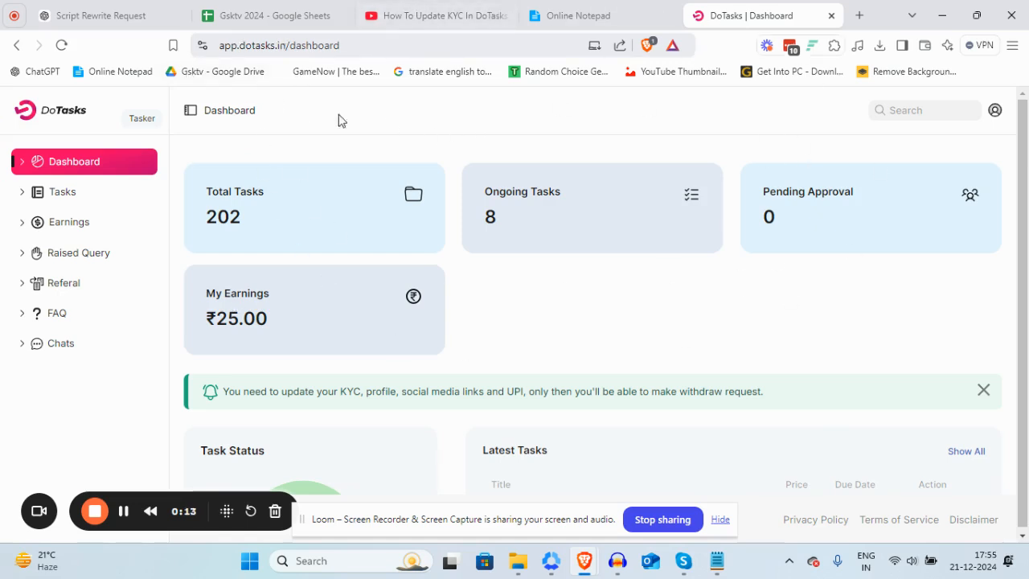
{"action": "mouse_move", "coordinate": [497, 245]}
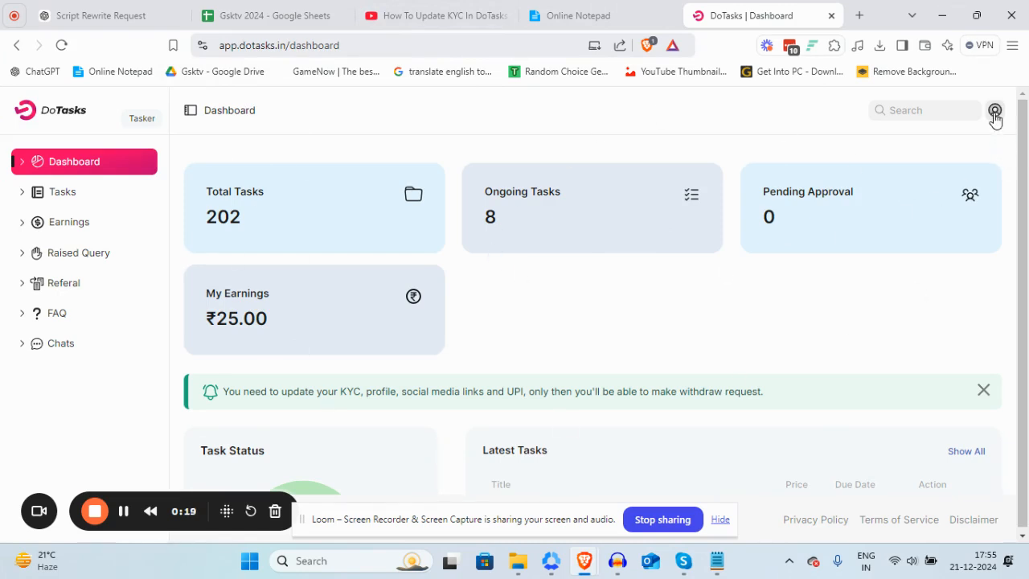
- Go to My account from the top-right profile menu
{"action": "left_click", "coordinate": [994, 110]}
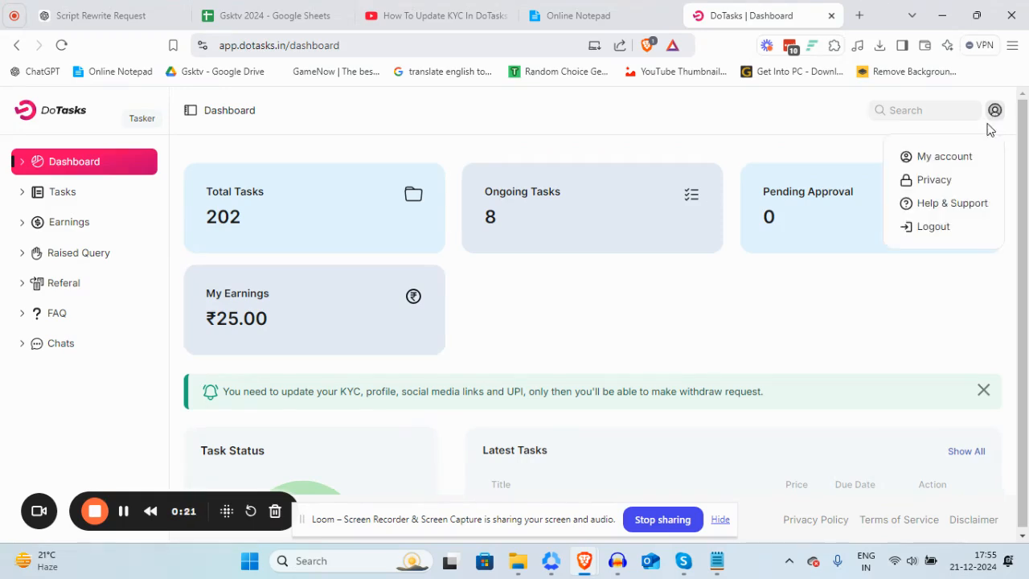
{"action": "left_click", "coordinate": [943, 156]}
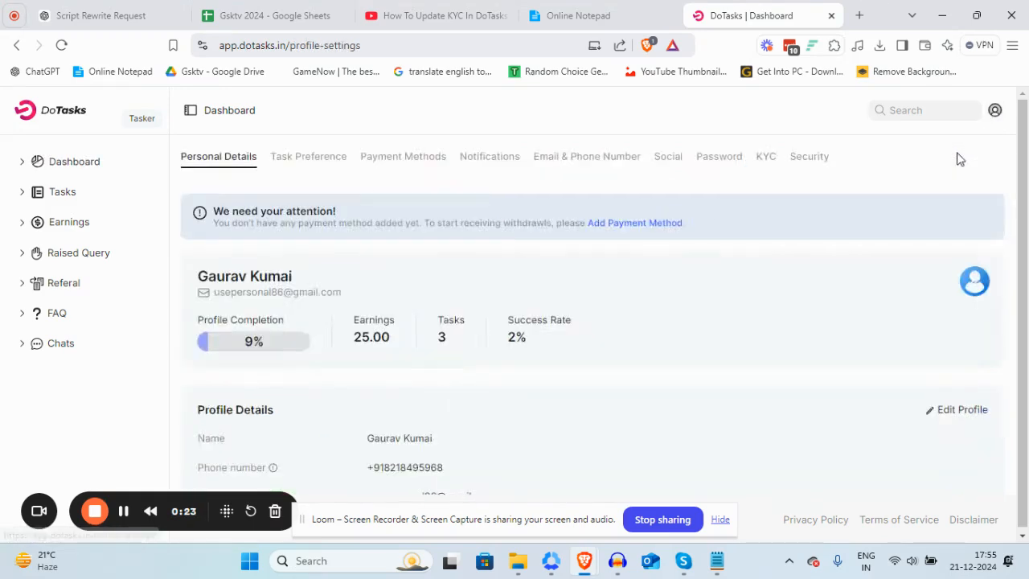
{"action": "mouse_move", "coordinate": [430, 175]}
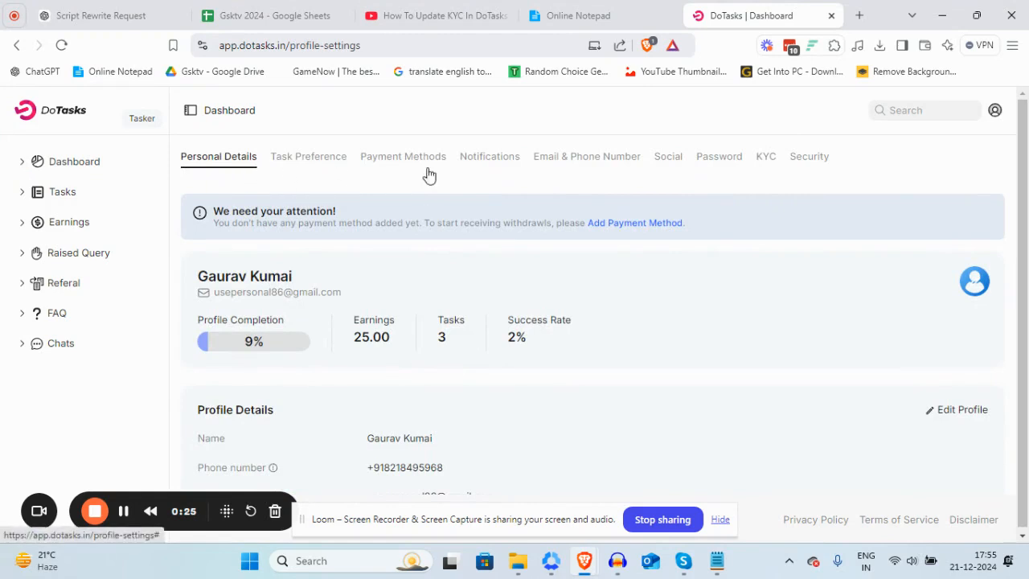
{"action": "mouse_move", "coordinate": [765, 165]}
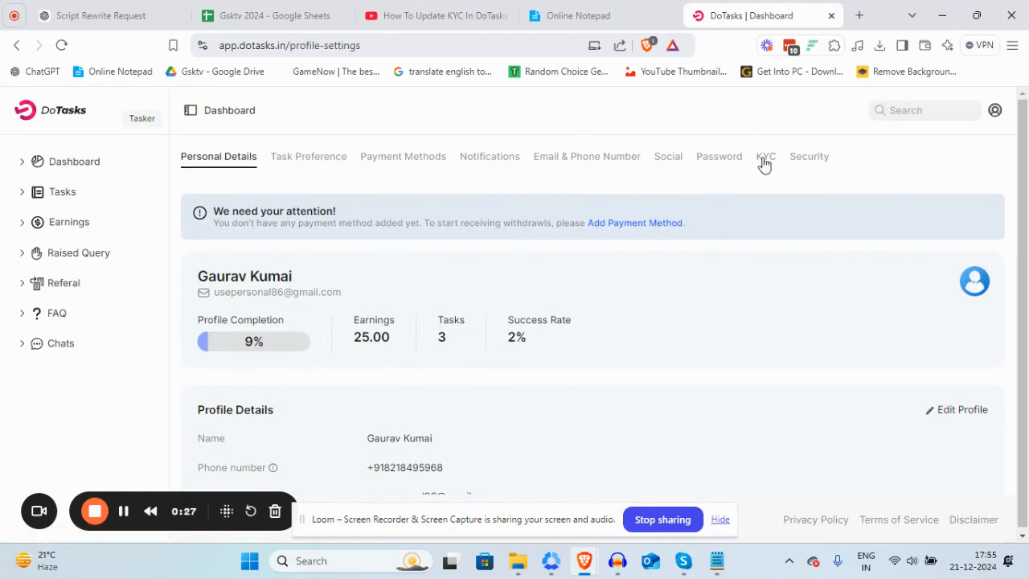
- Show the KYC section with Pending status and the PAN card upload area
{"action": "left_click", "coordinate": [766, 156]}
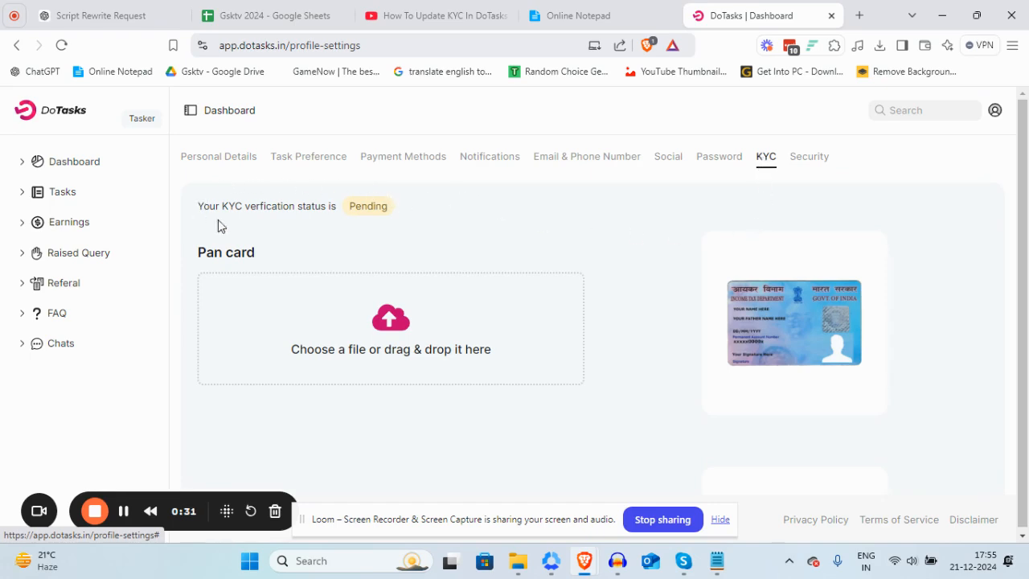
{"action": "mouse_move", "coordinate": [199, 202]}
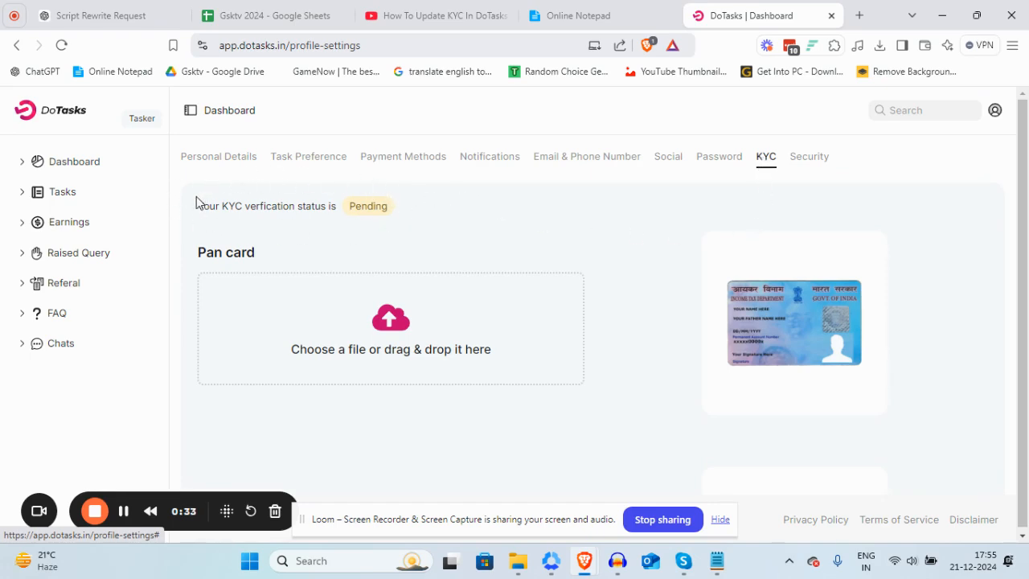
{"action": "mouse_move", "coordinate": [774, 261]}
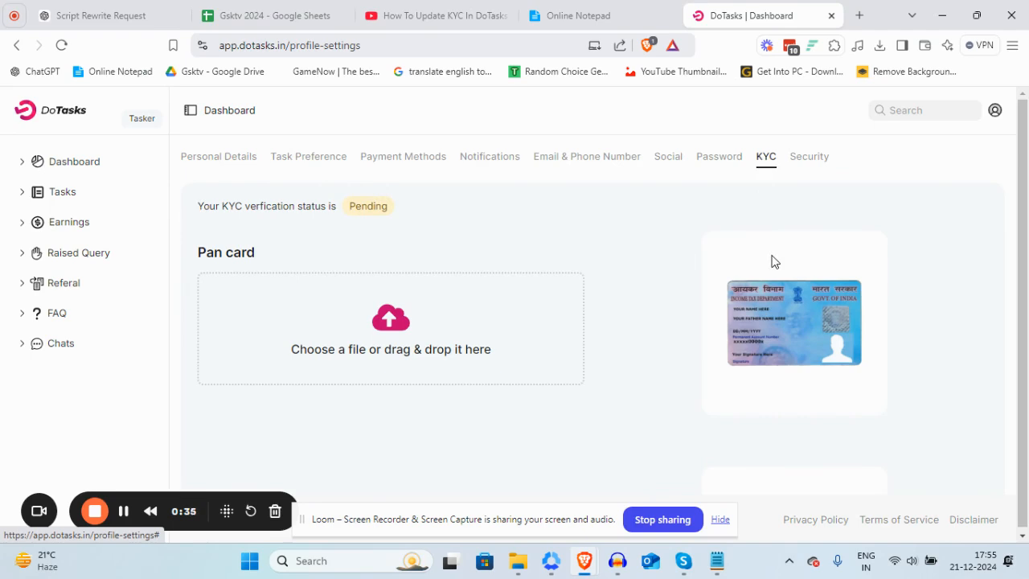
{"action": "scroll", "scroll_direction": "down", "scroll_amount": 3}
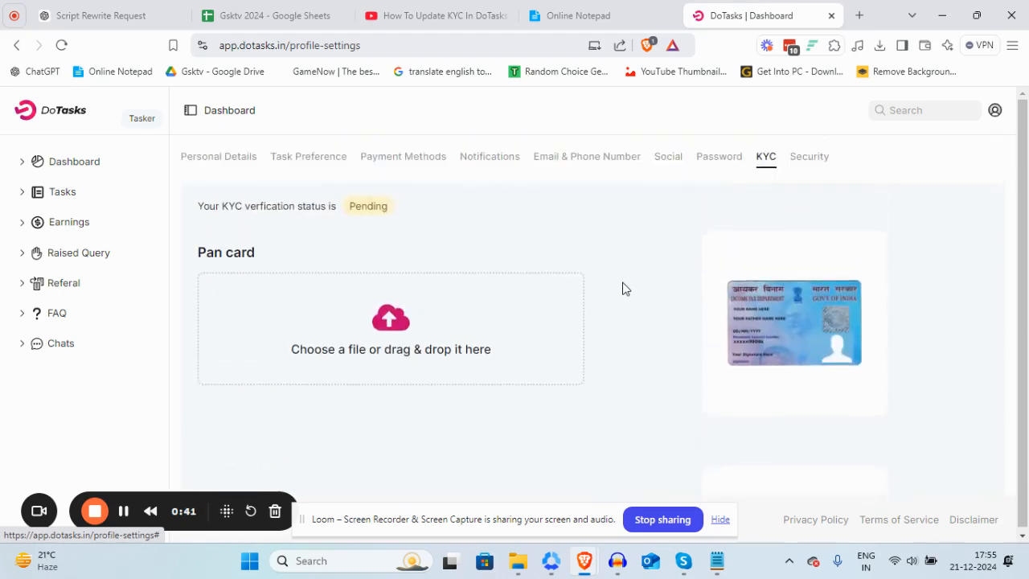
{"action": "mouse_move", "coordinate": [313, 284]}
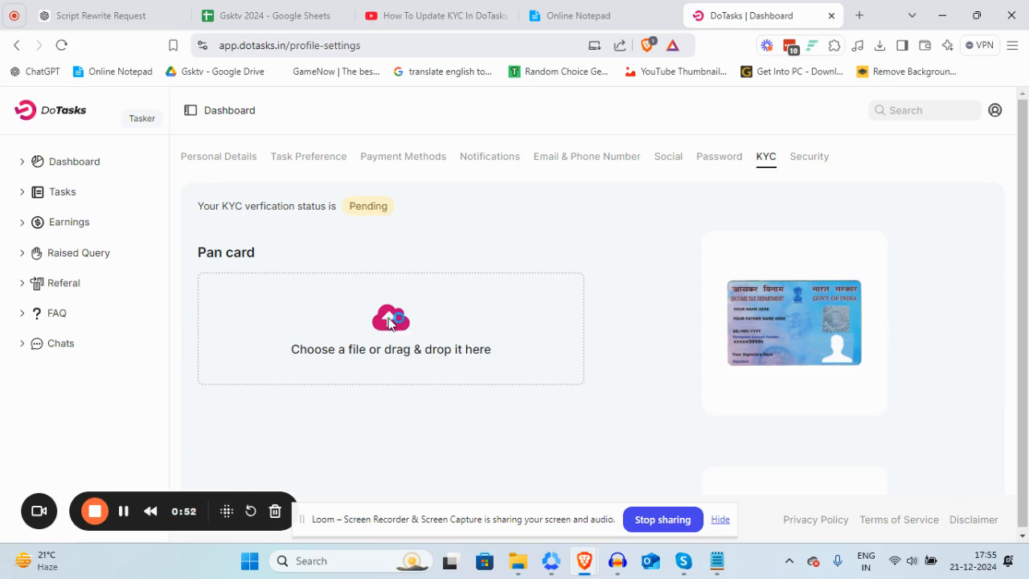
- Upload the red bird picture from Pictures as the PAN card image
{"action": "left_click", "coordinate": [390, 327]}
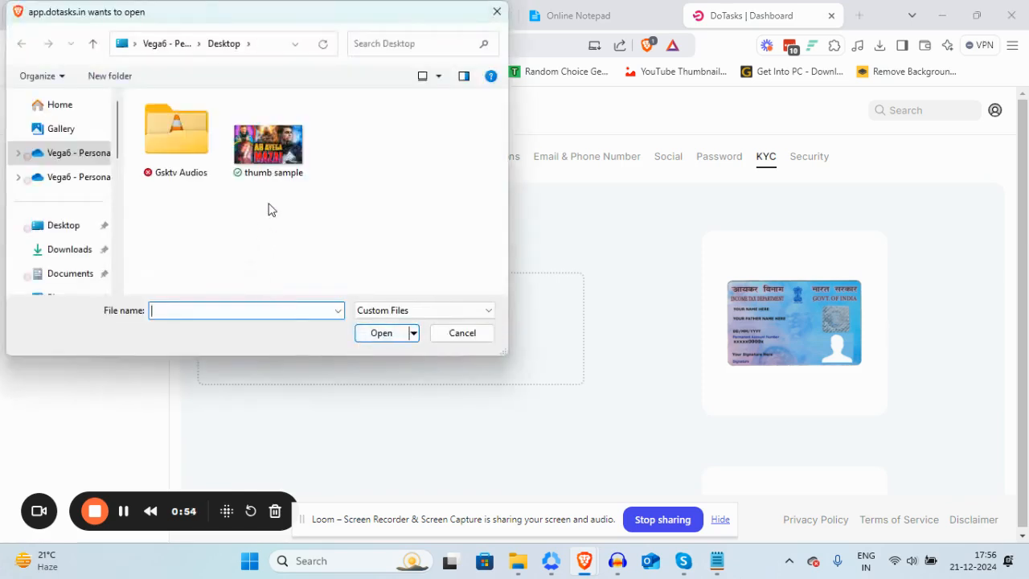
{"action": "scroll", "scroll_direction": "down", "scroll_amount": 3}
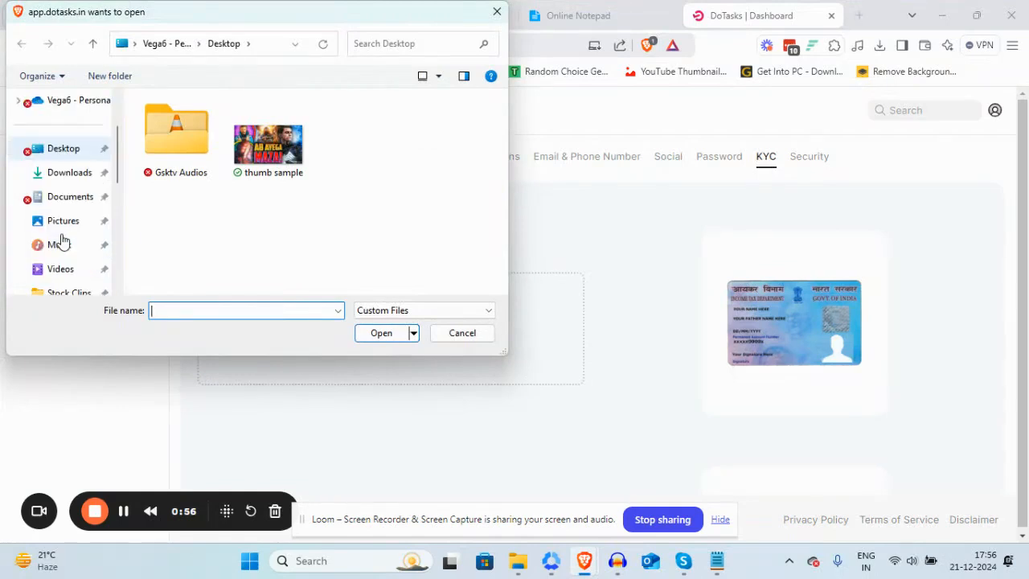
{"action": "left_click", "coordinate": [62, 220]}
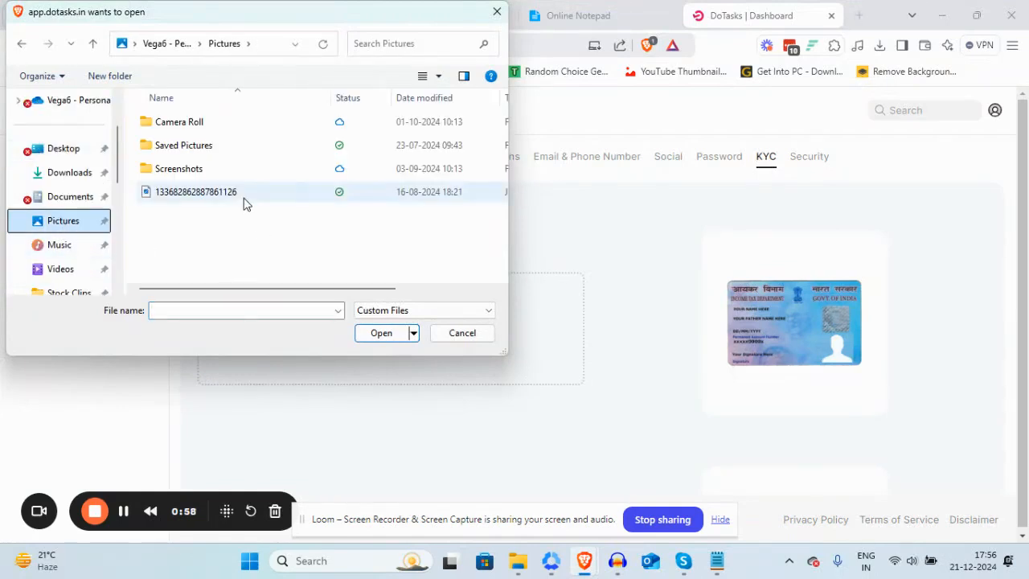
{"action": "left_click", "coordinate": [195, 192]}
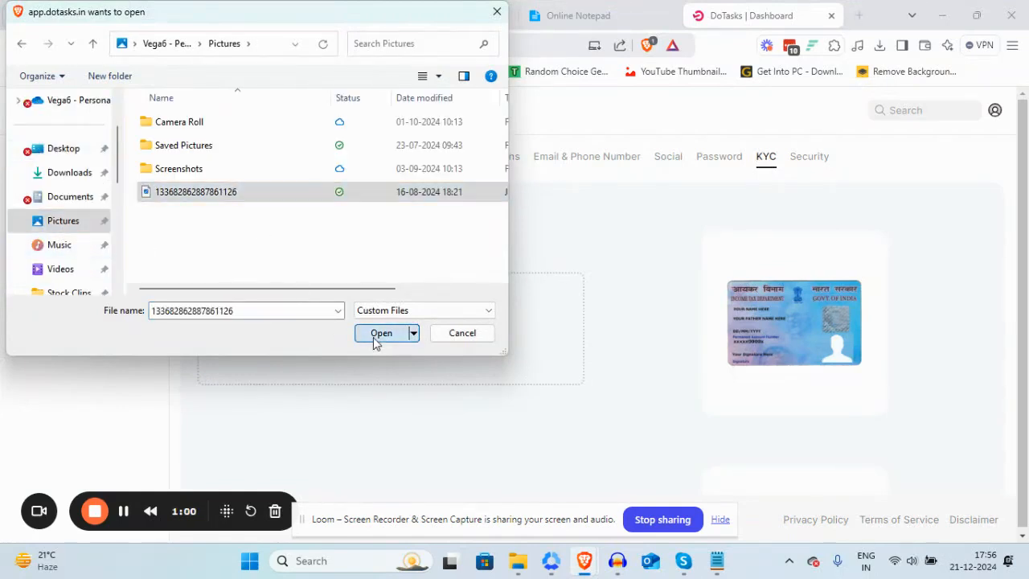
{"action": "left_click", "coordinate": [381, 332]}
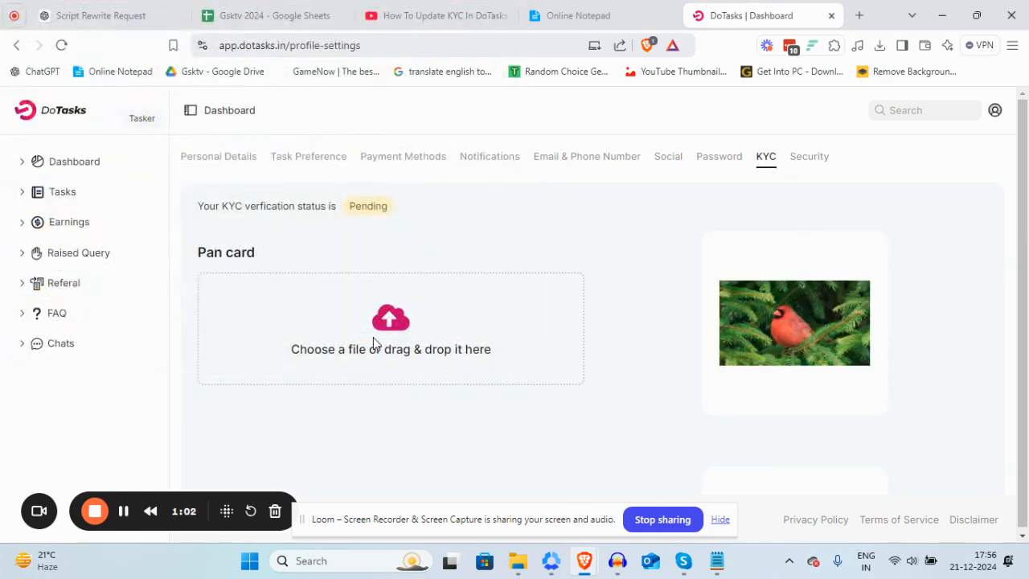
{"action": "mouse_move", "coordinate": [605, 391]}
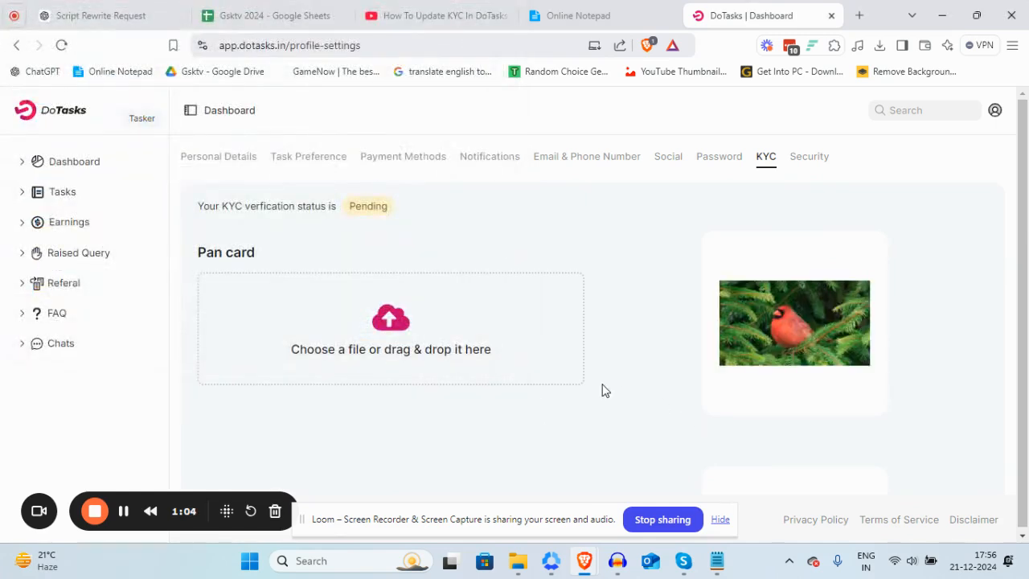
- Upload the bird photo for the Aadhaar front and back side images
{"action": "scroll", "scroll_direction": "down", "scroll_amount": 3}
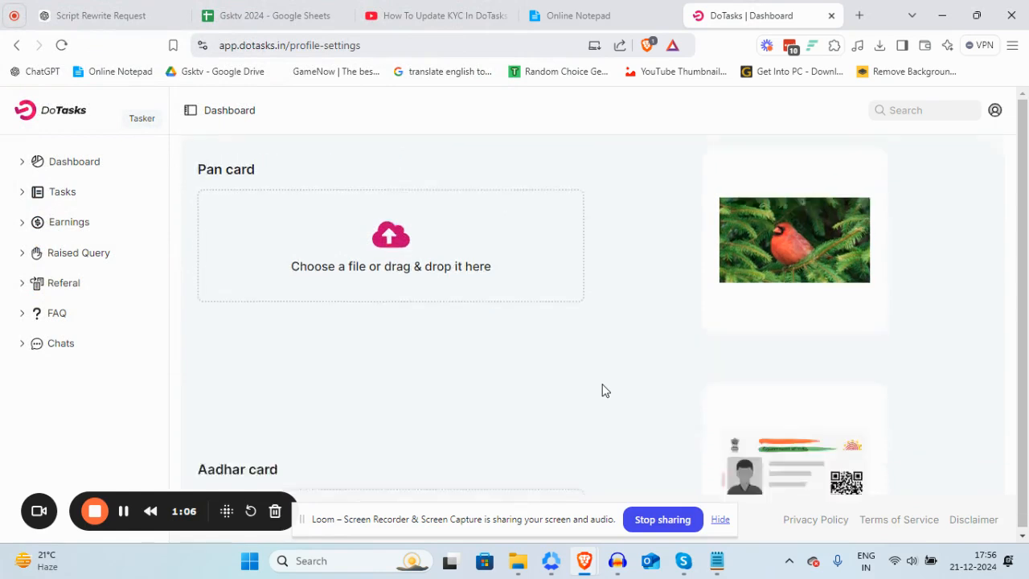
{"action": "scroll", "scroll_direction": "down", "scroll_amount": 3}
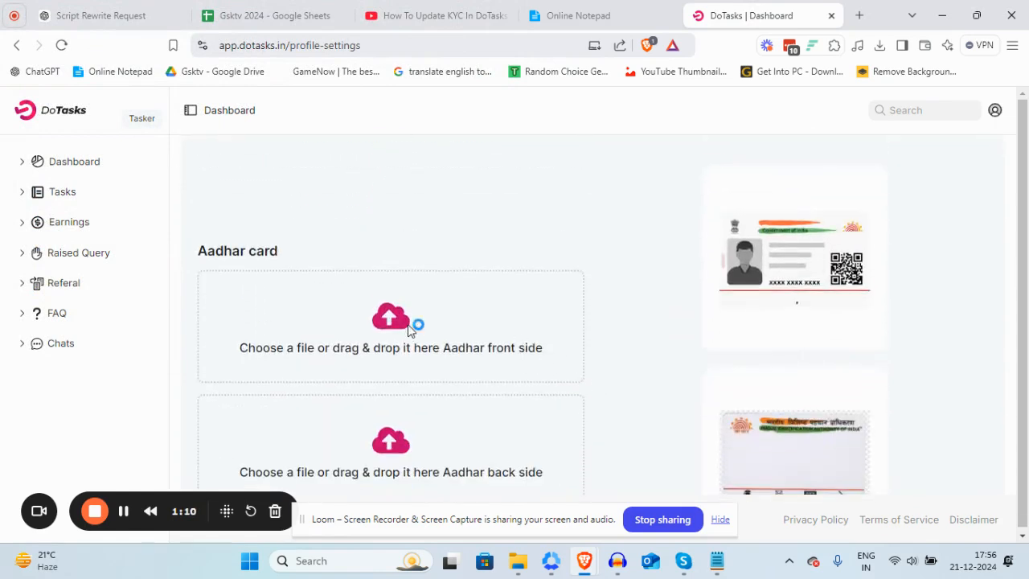
{"action": "left_click", "coordinate": [391, 326]}
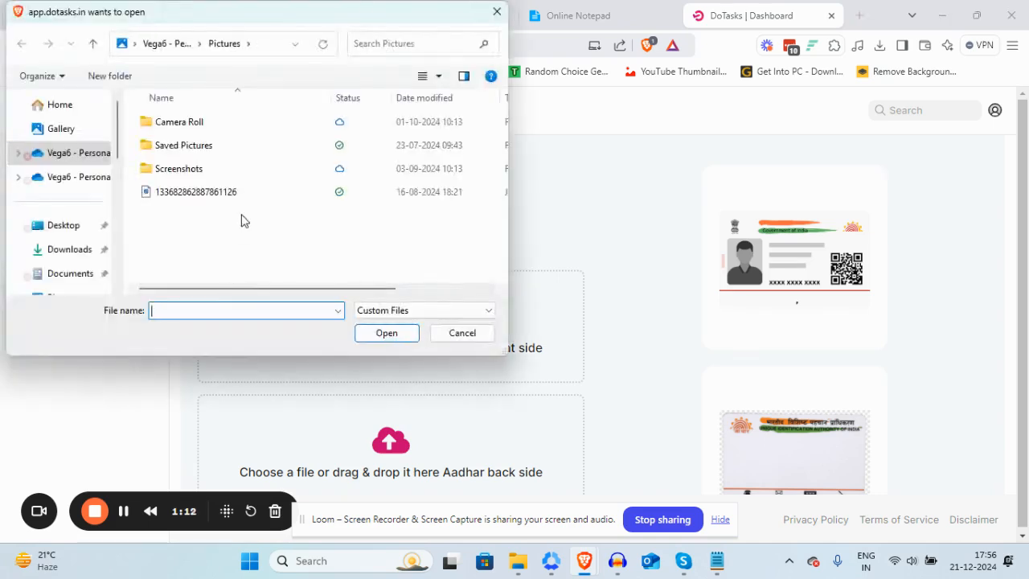
{"action": "left_click", "coordinate": [462, 333]}
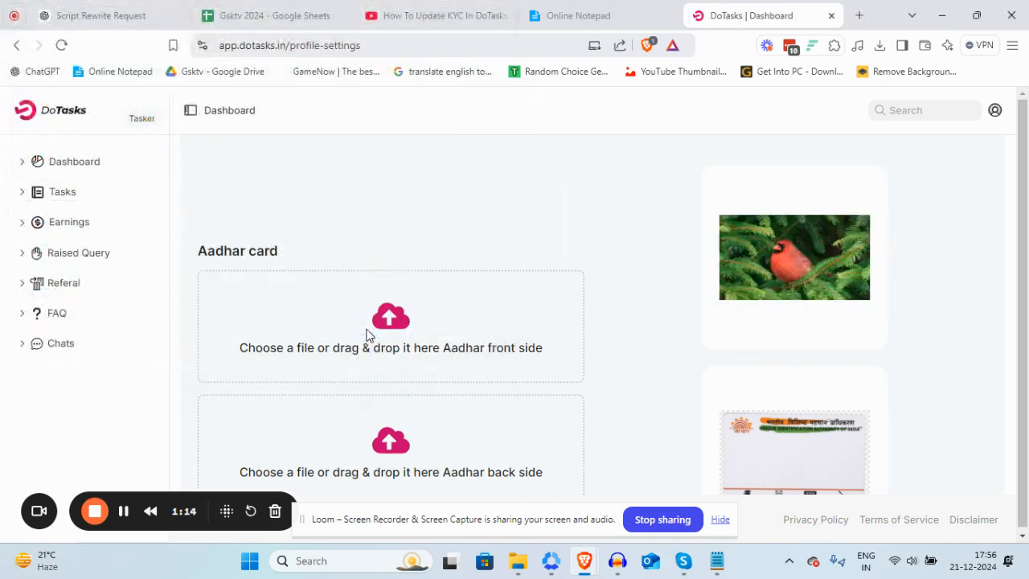
{"action": "scroll", "scroll_direction": "down", "scroll_amount": 3}
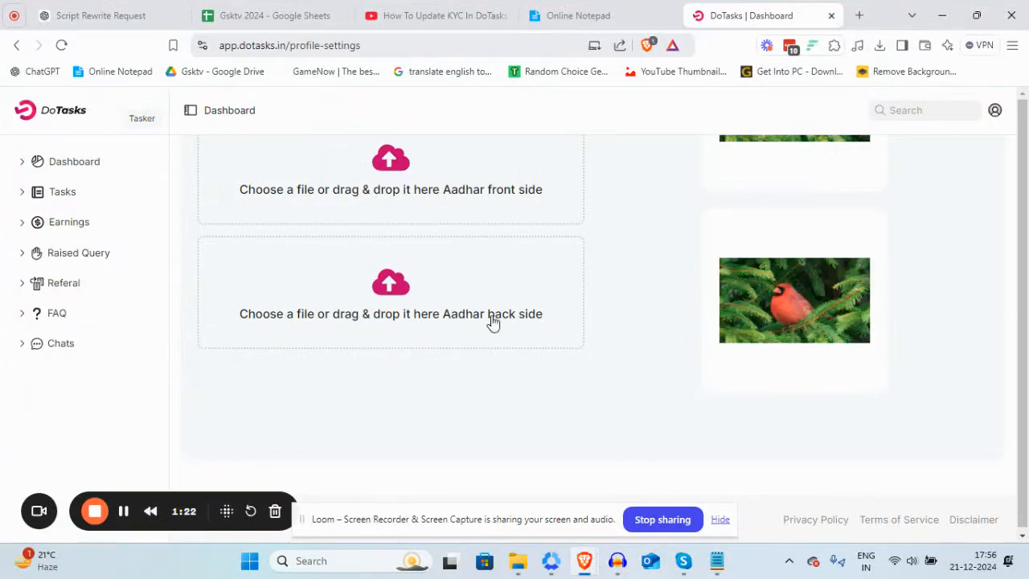
{"action": "mouse_move", "coordinate": [499, 204]}
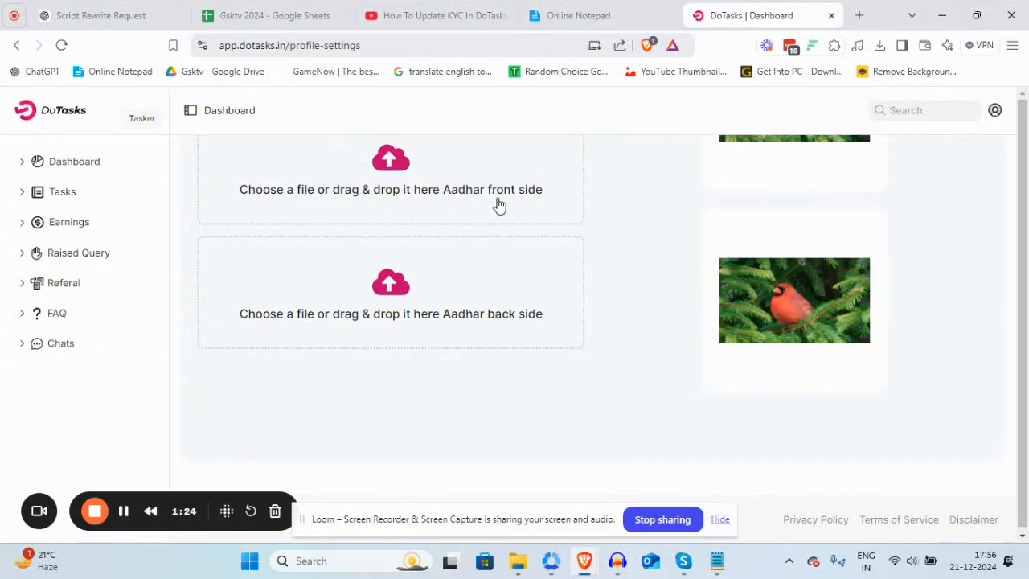
{"action": "mouse_move", "coordinate": [351, 324]}
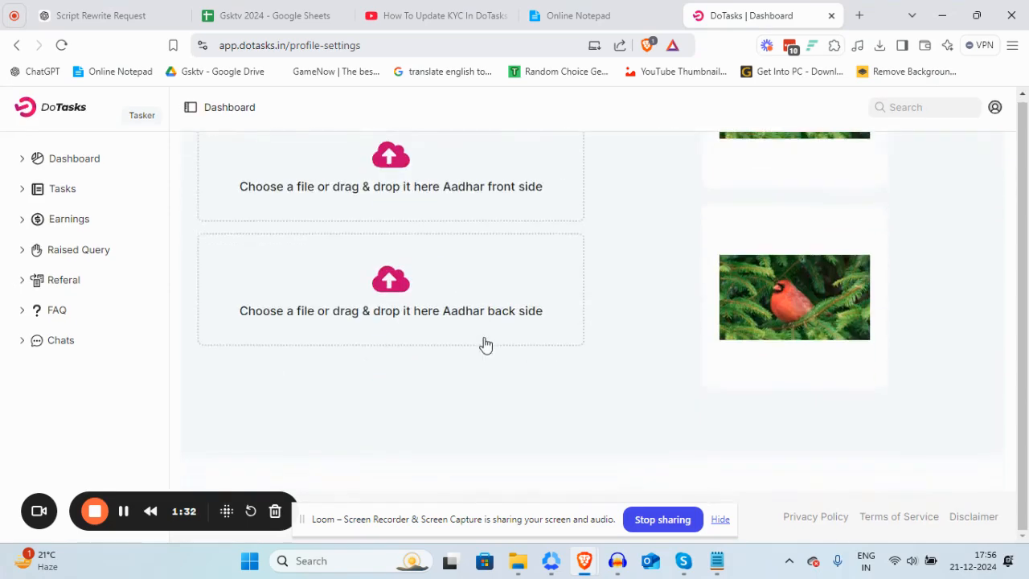
{"action": "mouse_move", "coordinate": [743, 457]}
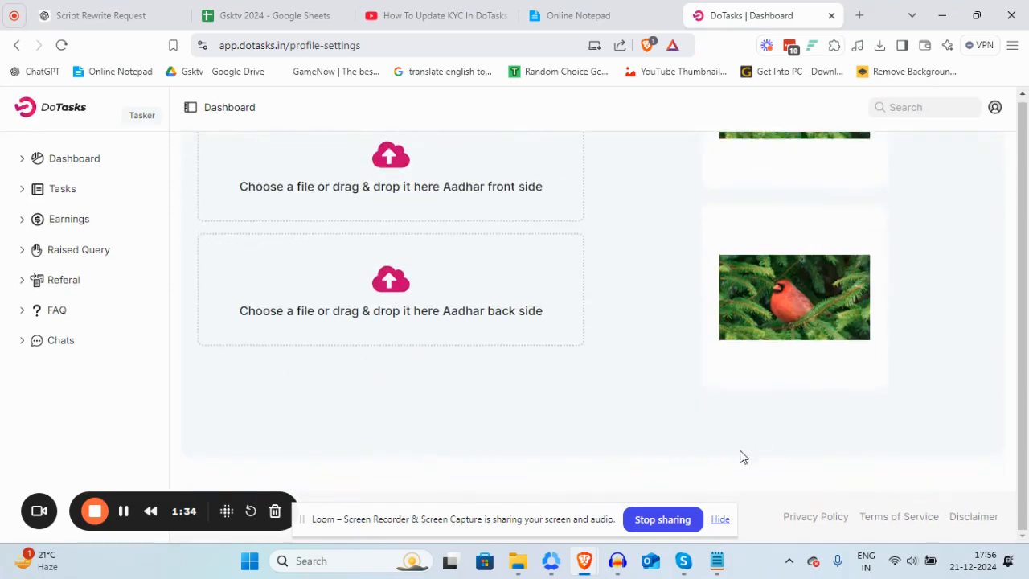
{"action": "mouse_move", "coordinate": [776, 443]}
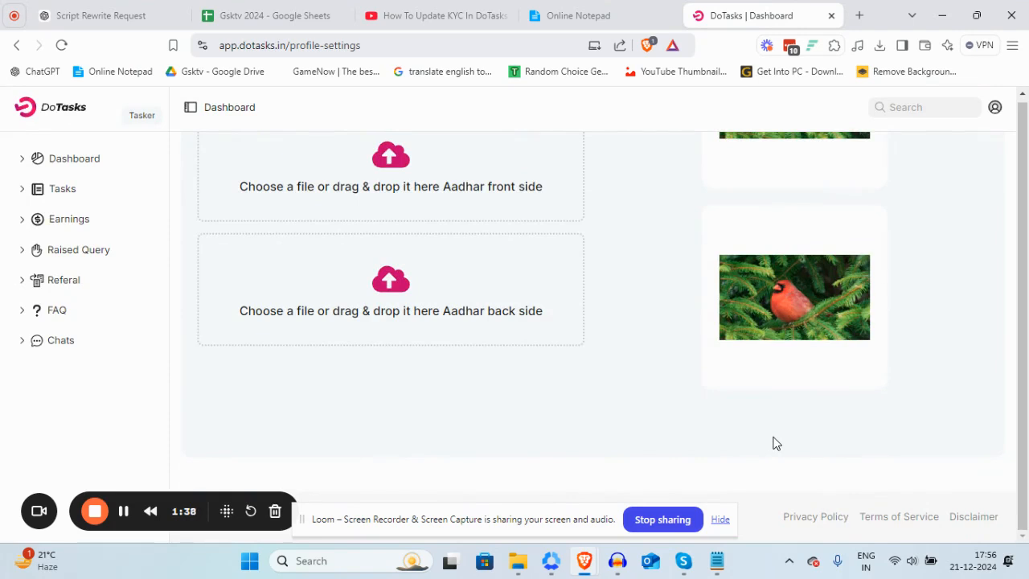
{"action": "mouse_move", "coordinate": [766, 424]}
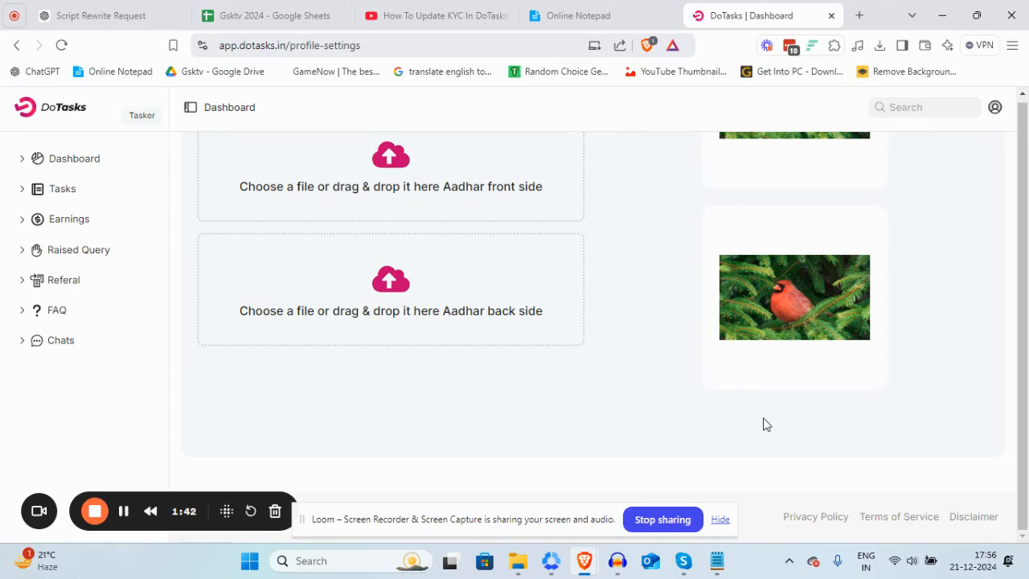
{"action": "mouse_move", "coordinate": [587, 324]}
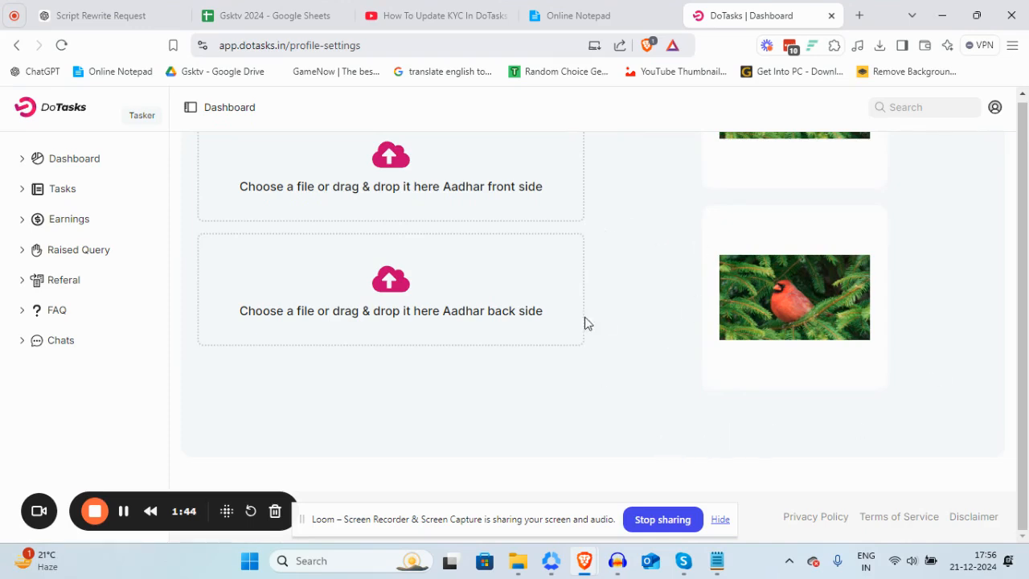
{"action": "mouse_move", "coordinate": [762, 451]}
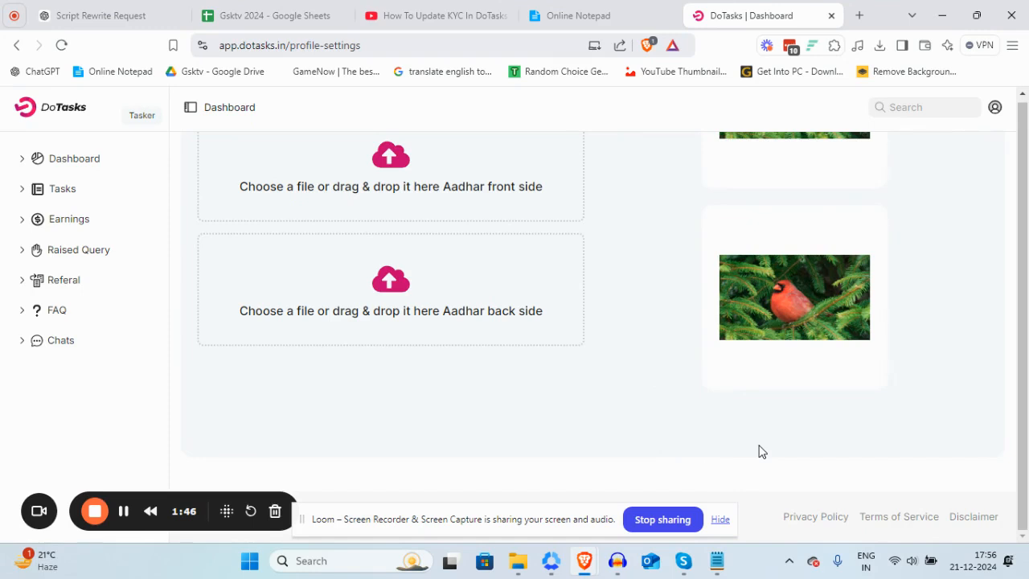
{"action": "scroll", "scroll_direction": "up", "scroll_amount": 3}
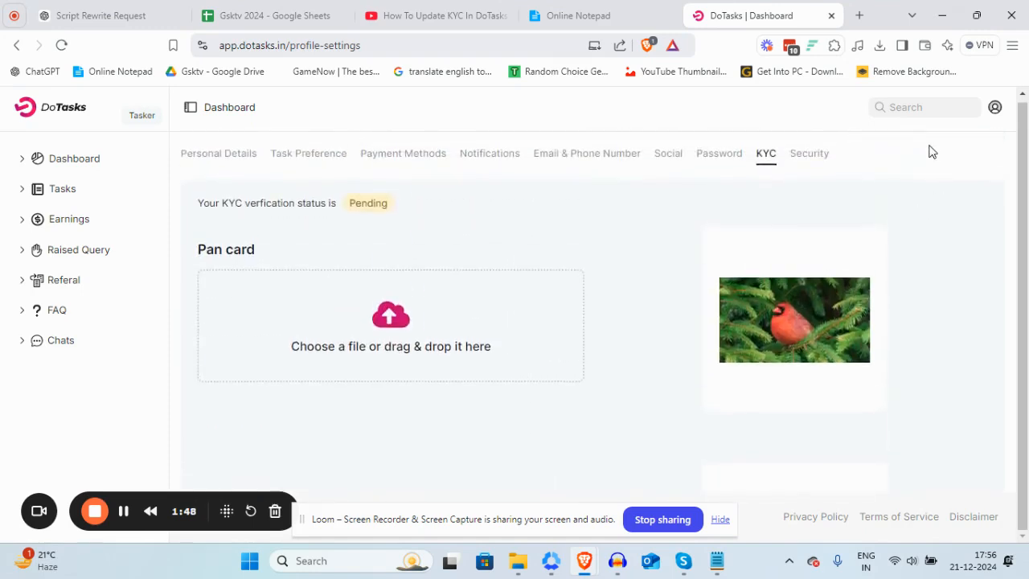
{"action": "mouse_move", "coordinate": [862, 129]}
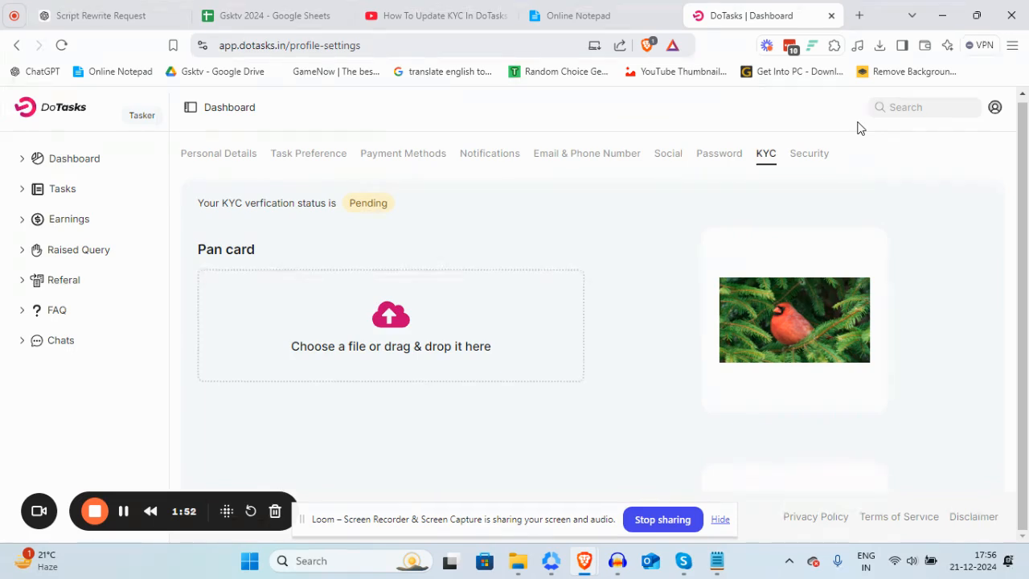
{"action": "mouse_move", "coordinate": [689, 252]}
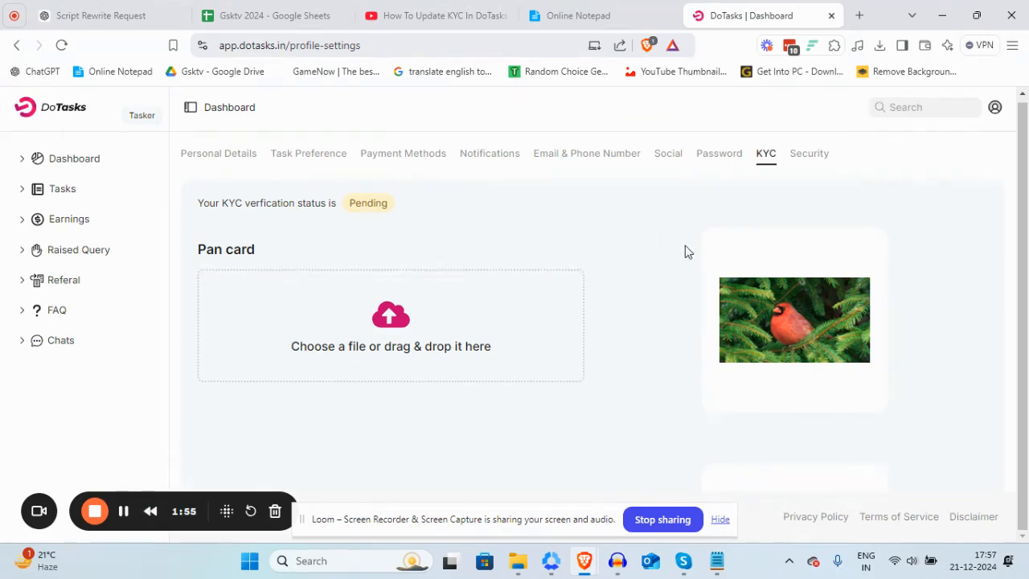
{"action": "mouse_move", "coordinate": [809, 373]}
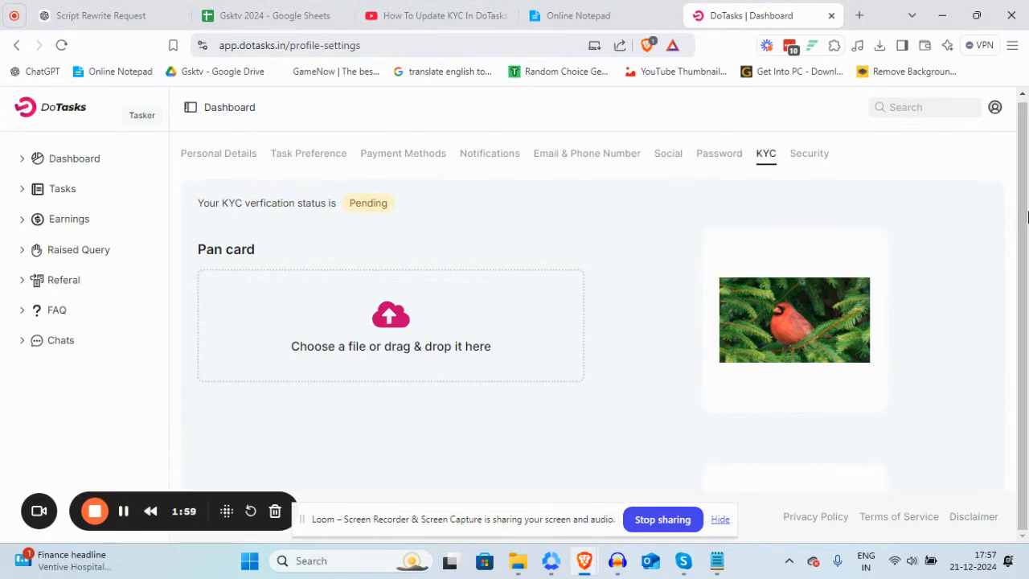
{"action": "mouse_move", "coordinate": [565, 225]}
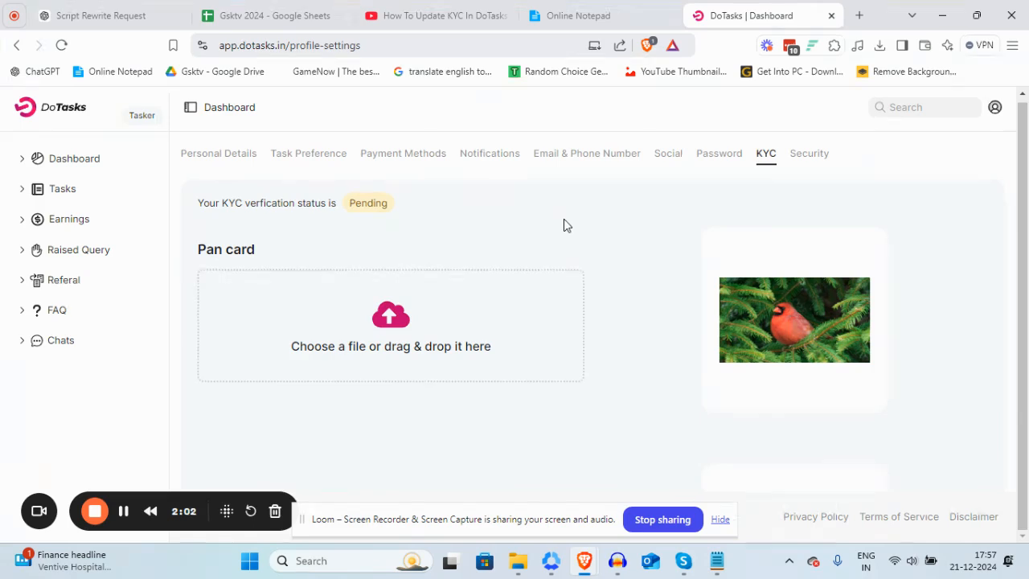
{"action": "mouse_move", "coordinate": [659, 209]}
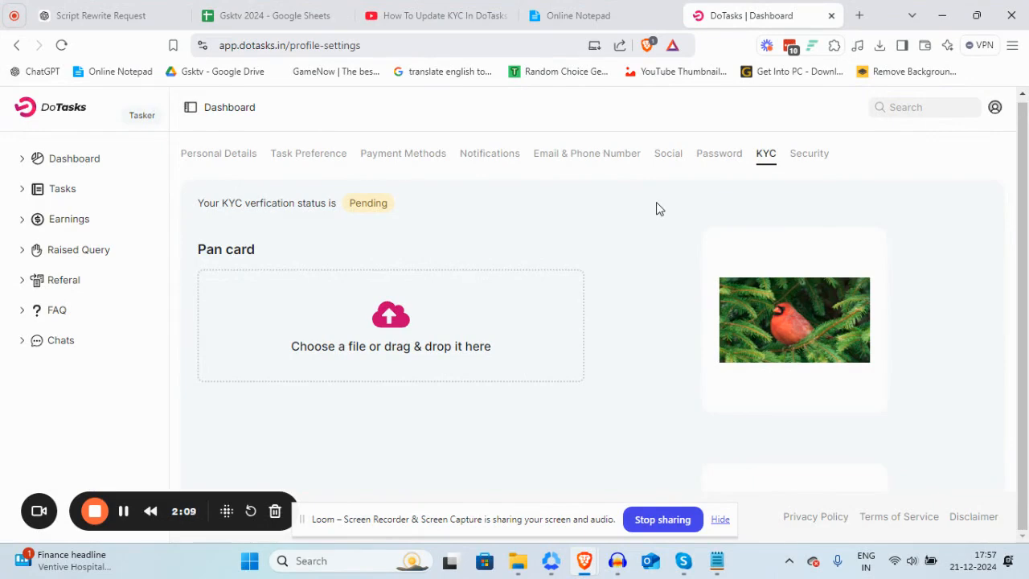
{"action": "scroll", "scroll_direction": "down", "scroll_amount": 3}
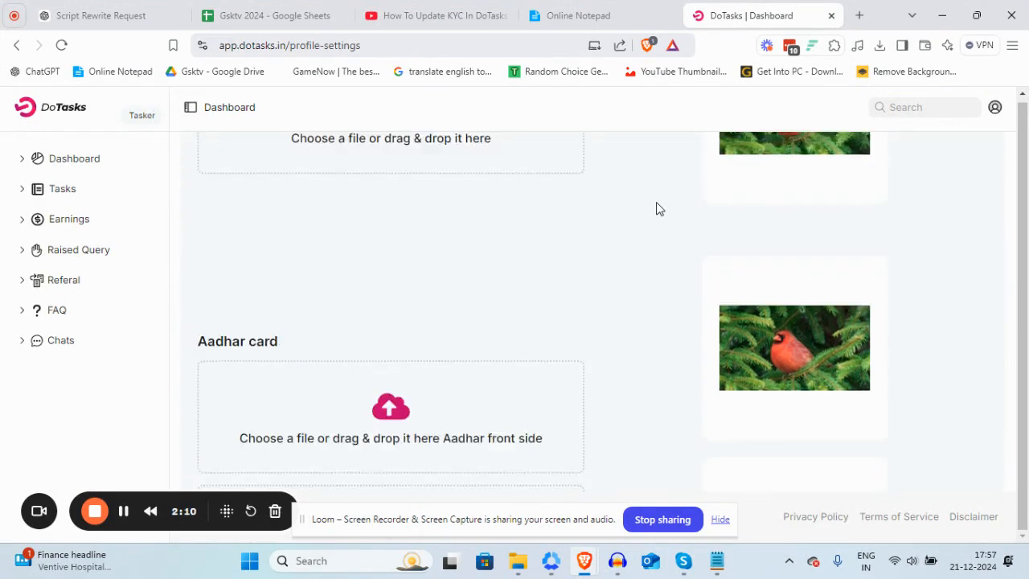
{"action": "scroll", "scroll_direction": "up", "scroll_amount": 3}
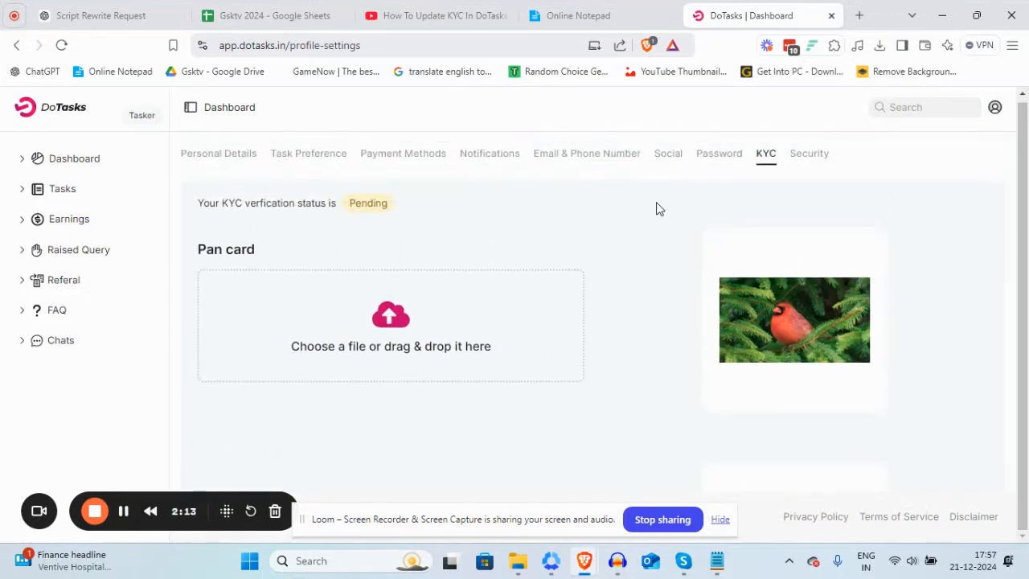